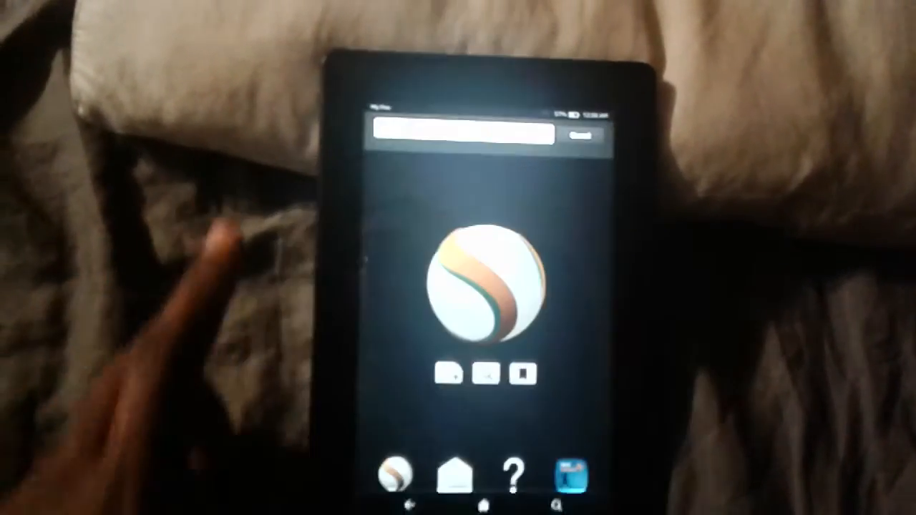
Step: Trigger the hidden gesture on the Silk start page to reveal the Retail Demo admin menu
click(465, 132)
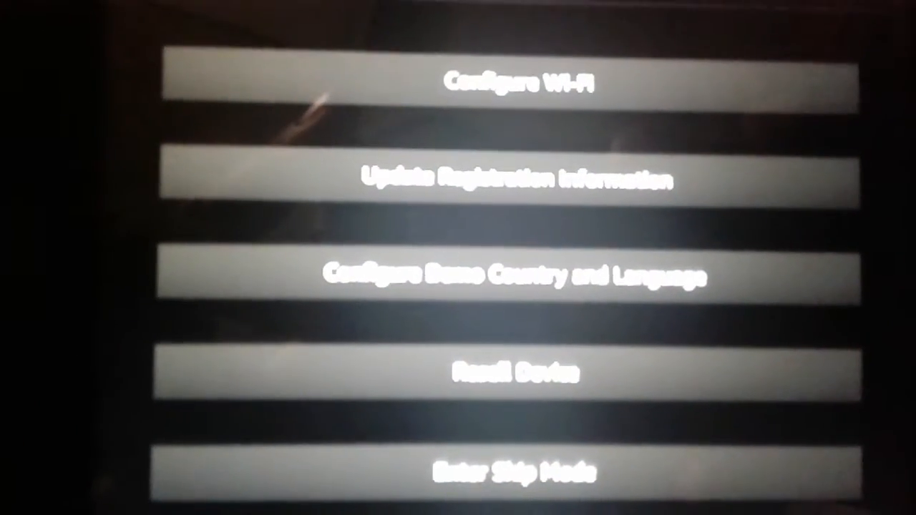
scroll(down, 3)
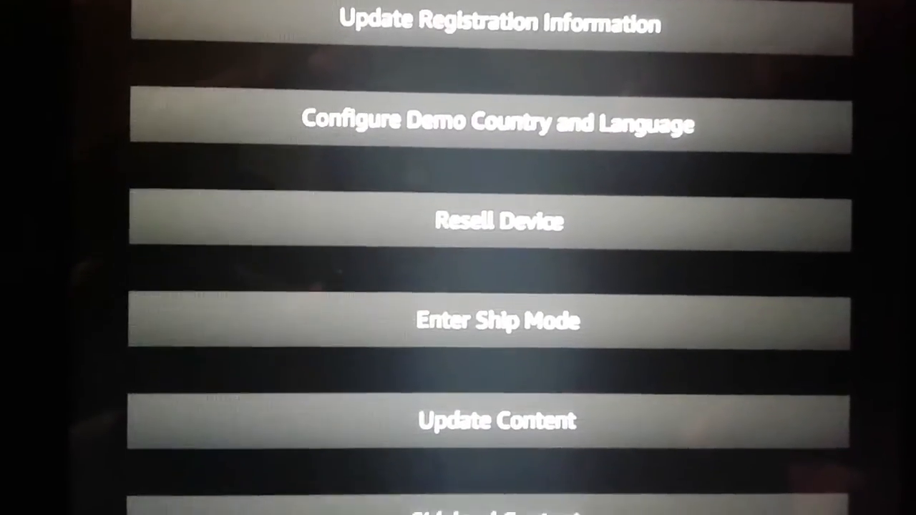
scroll(down, 3)
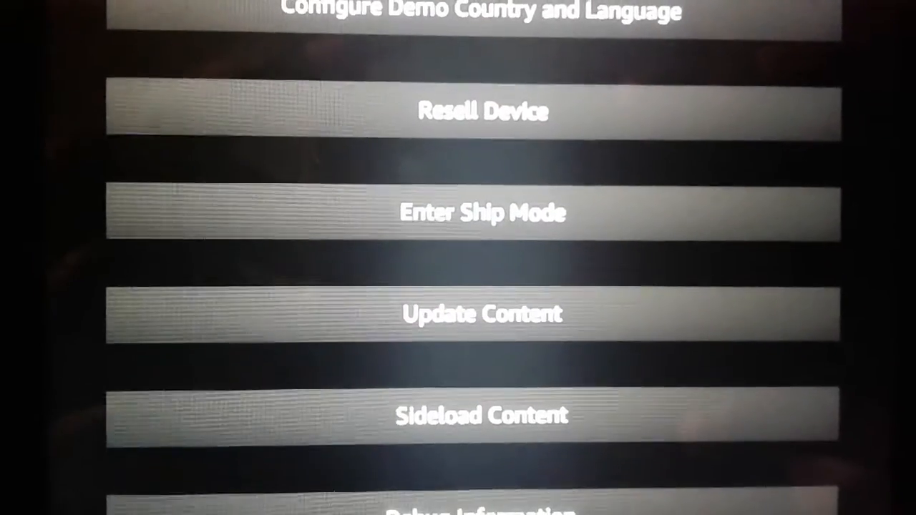
scroll(down, 3)
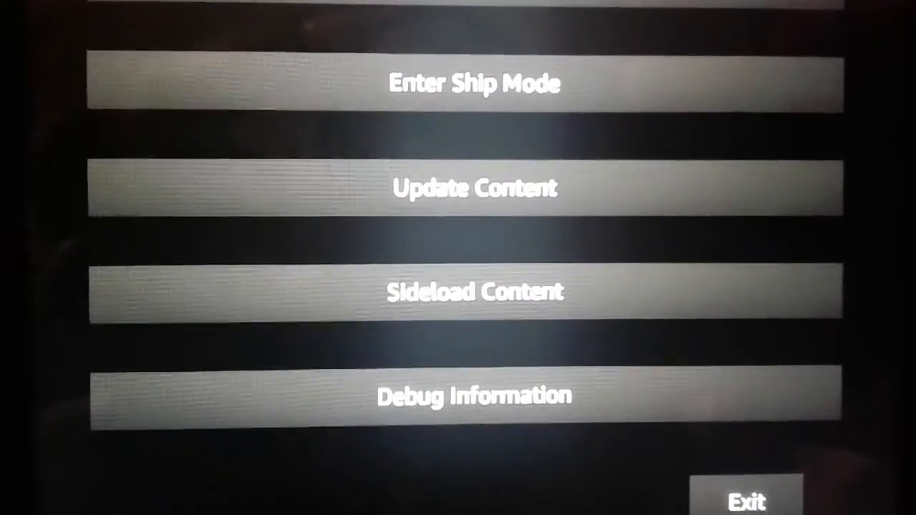